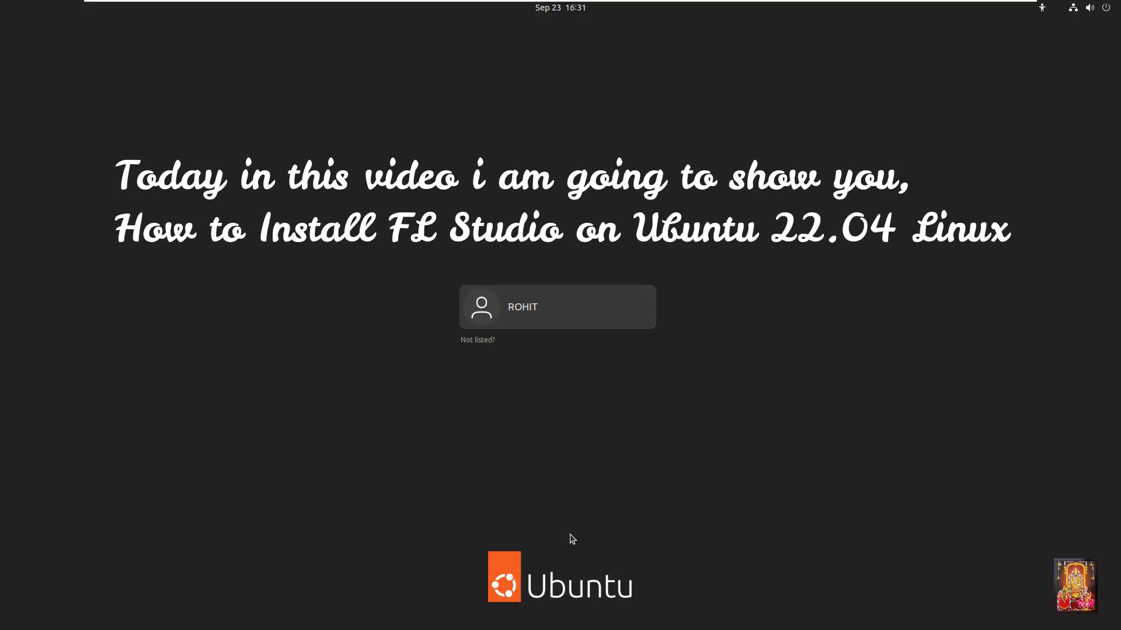
Step: Sign in to the user account with its password to reach the Ubuntu desktop
{"action": "left_click", "coordinate": [556, 305]}
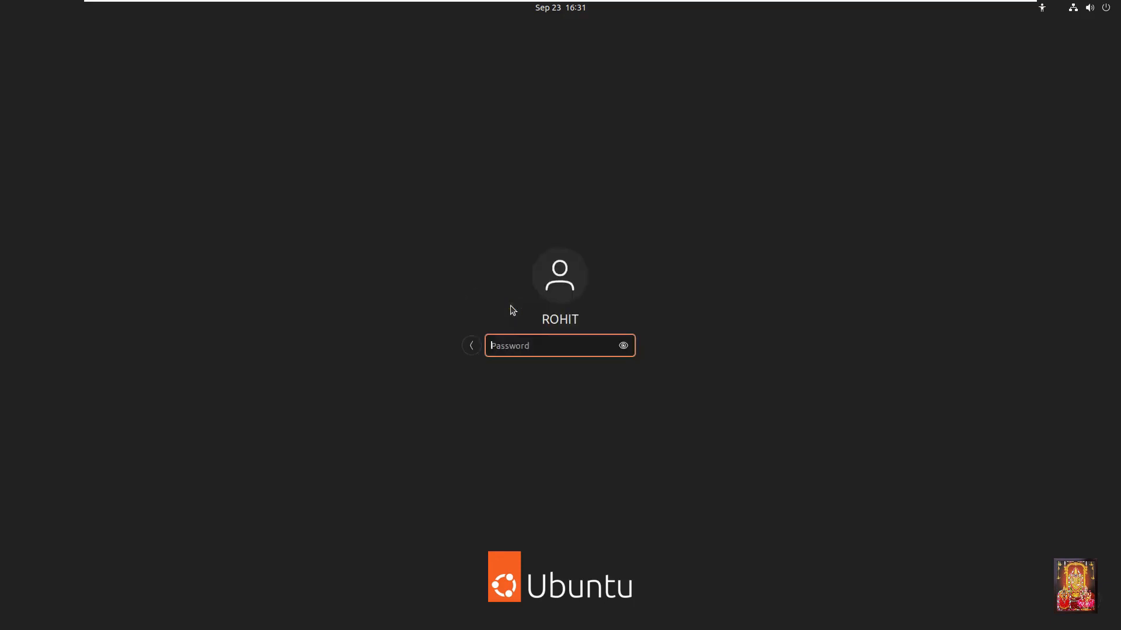
{"action": "type", "text": "***"}
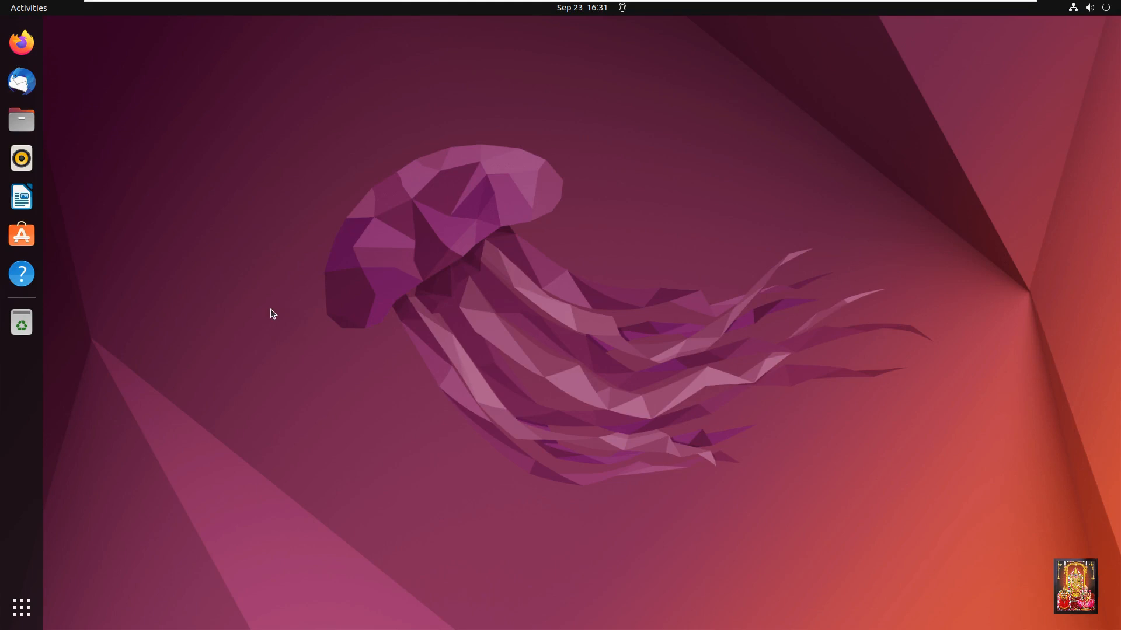
Step: Launch a terminal in the Desktop folder from the desktop's right-click menu
{"action": "right_click", "coordinate": [273, 314]}
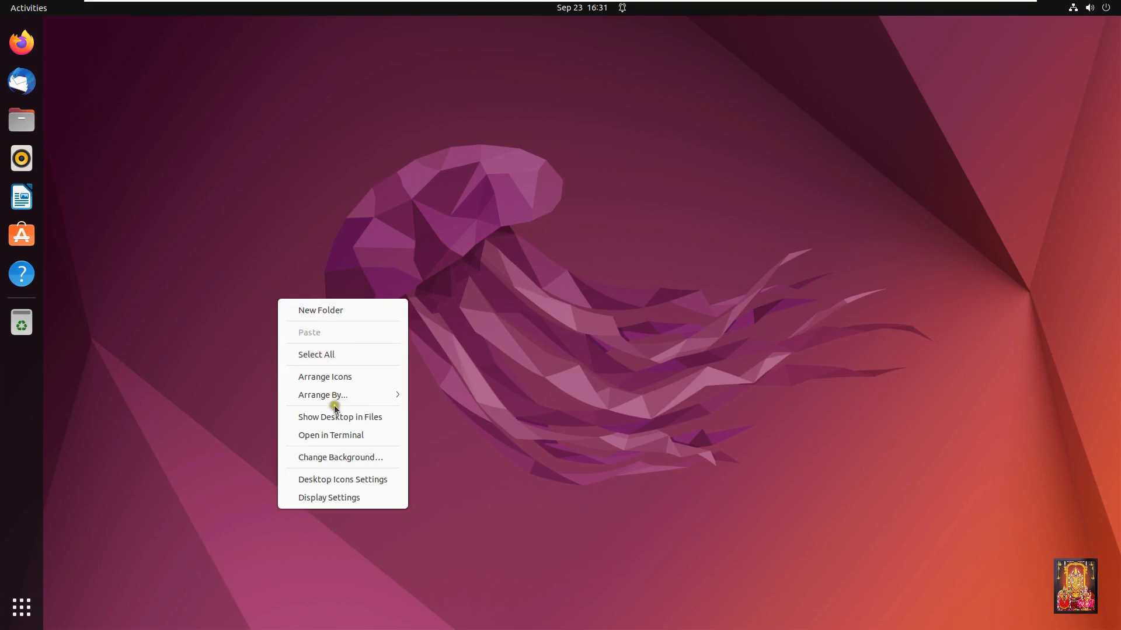
{"action": "mouse_move", "coordinate": [339, 437]}
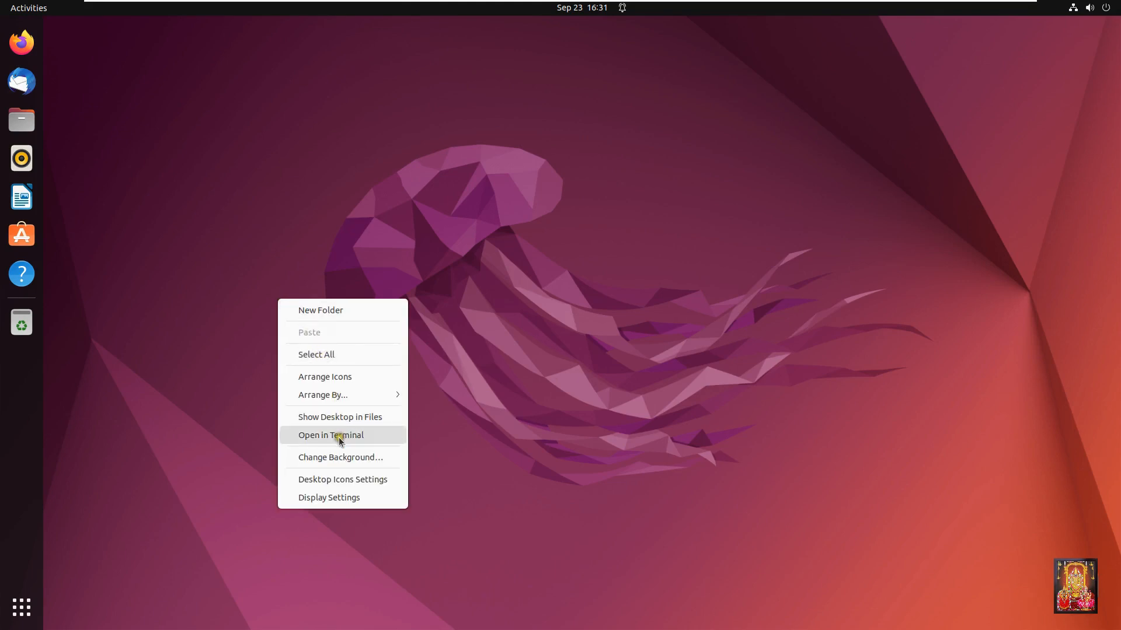
{"action": "left_click", "coordinate": [329, 435]}
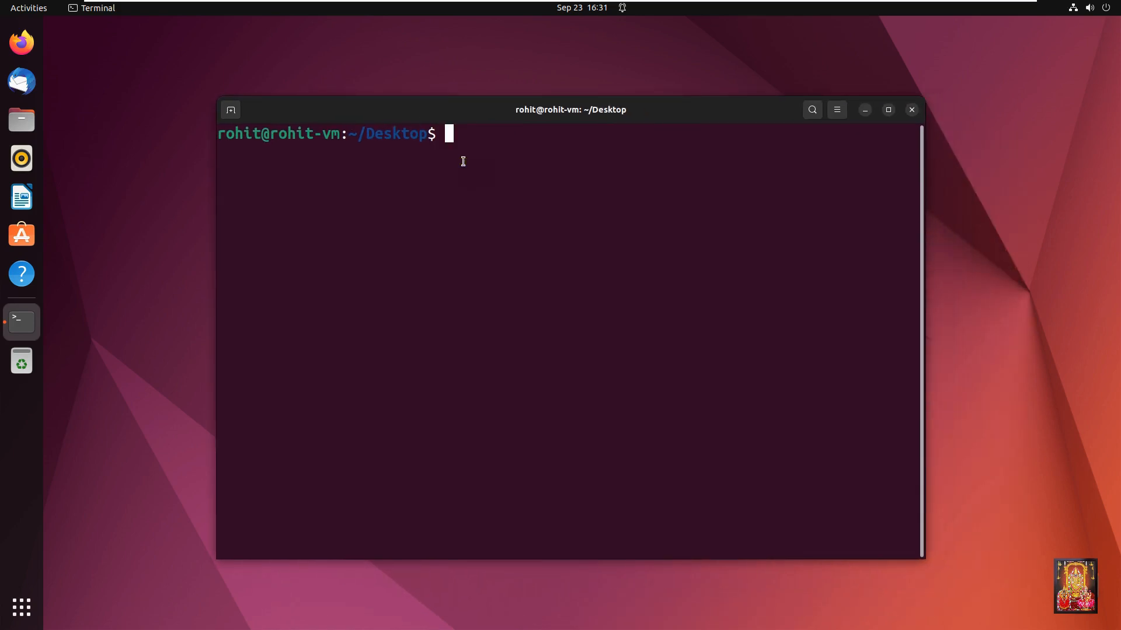
Step: Refresh the package lists with sudo apt update, then clear the screen
{"action": "type", "text": "sudo apt update"}
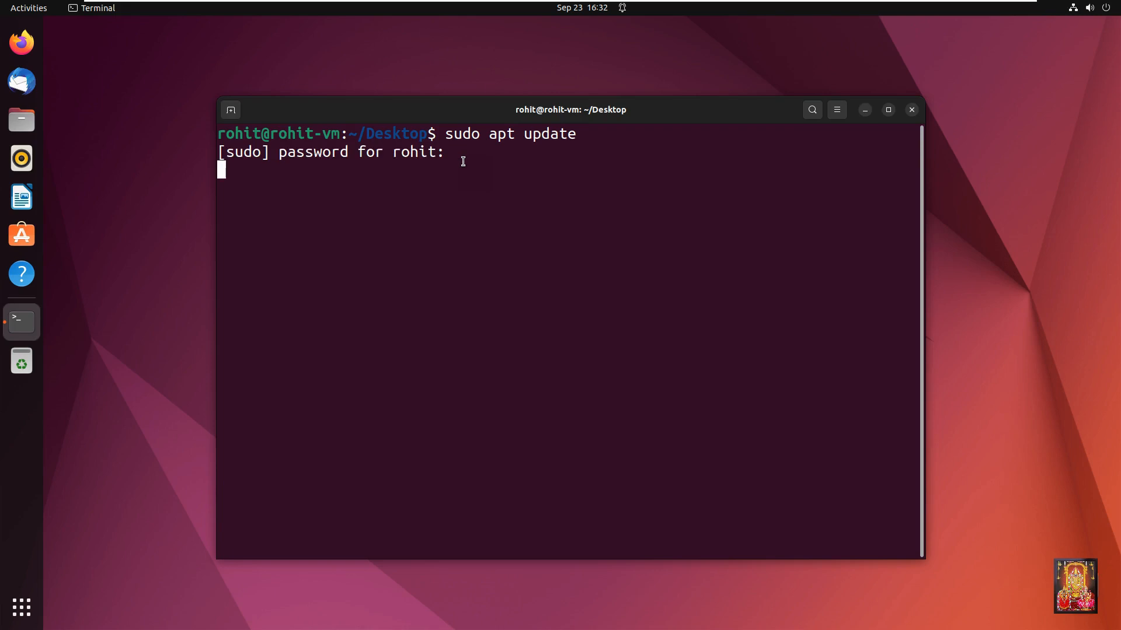
{"action": "key", "text": "Return"}
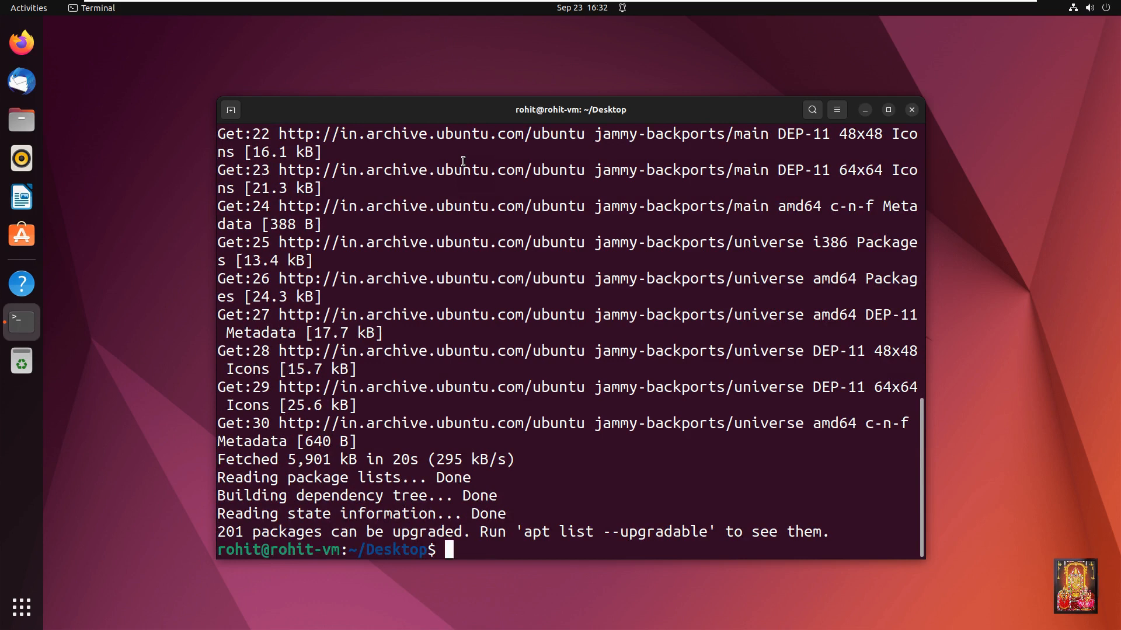
{"action": "type", "text": "c"}
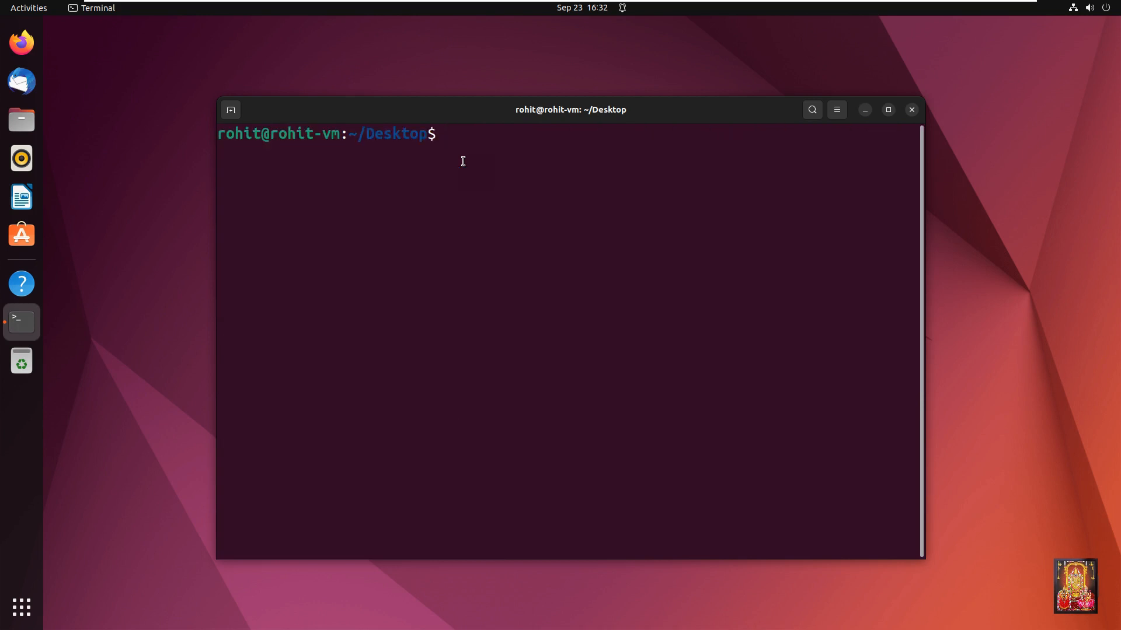
Step: Run sudo apt install snapd, confirming snapd is already the newest version
{"action": "type", "text": "sudo"}
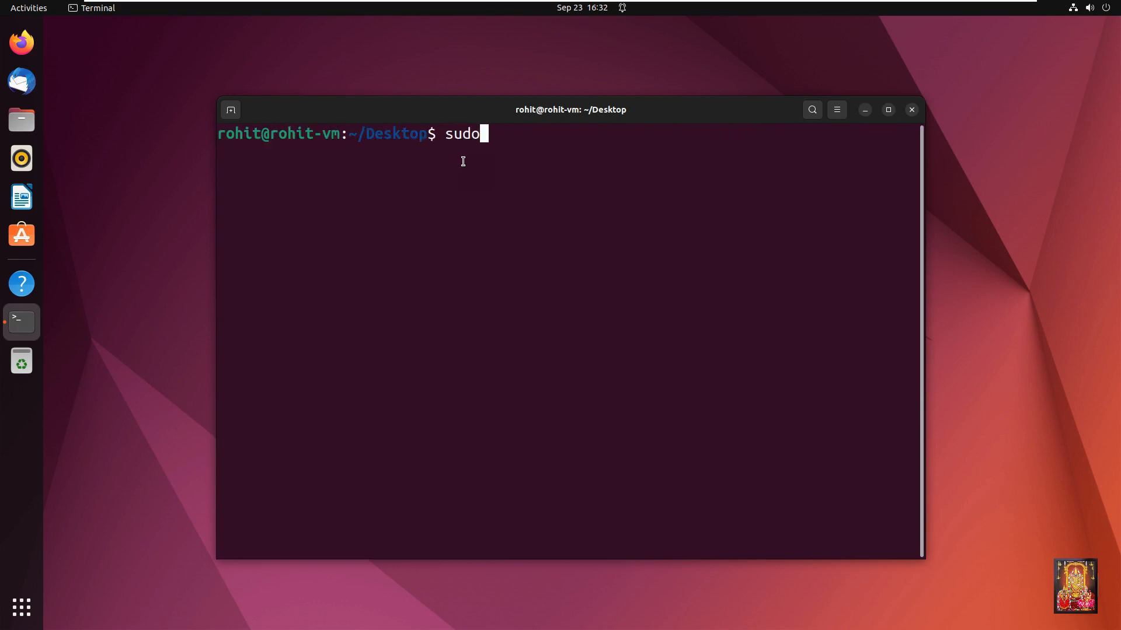
{"action": "type", "text": "apt"}
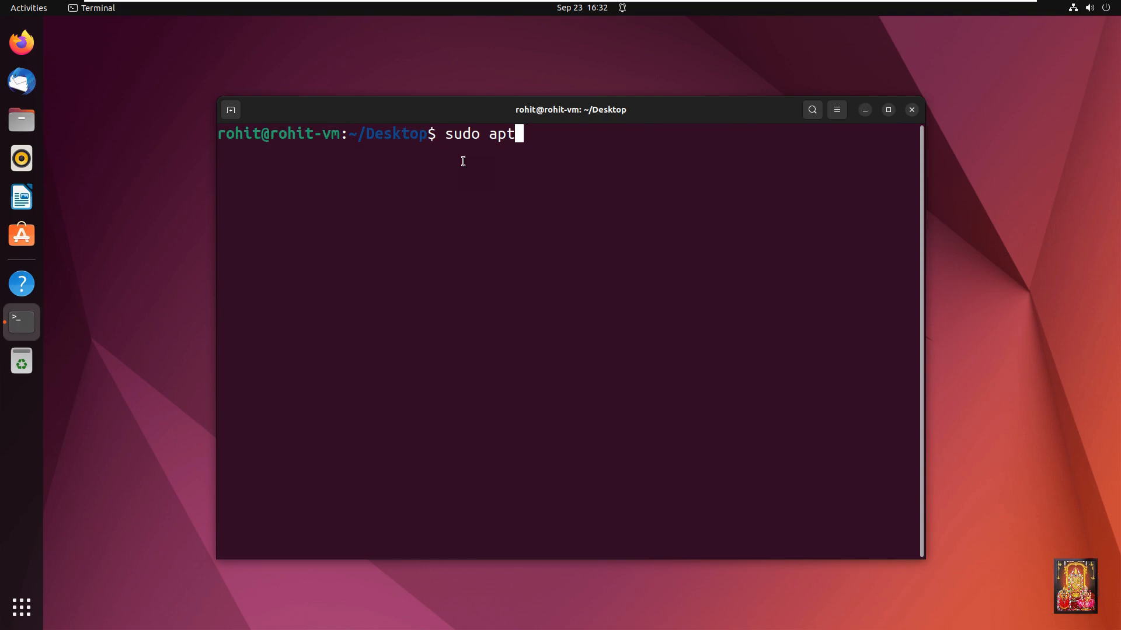
{"action": "type", "text": "install"}
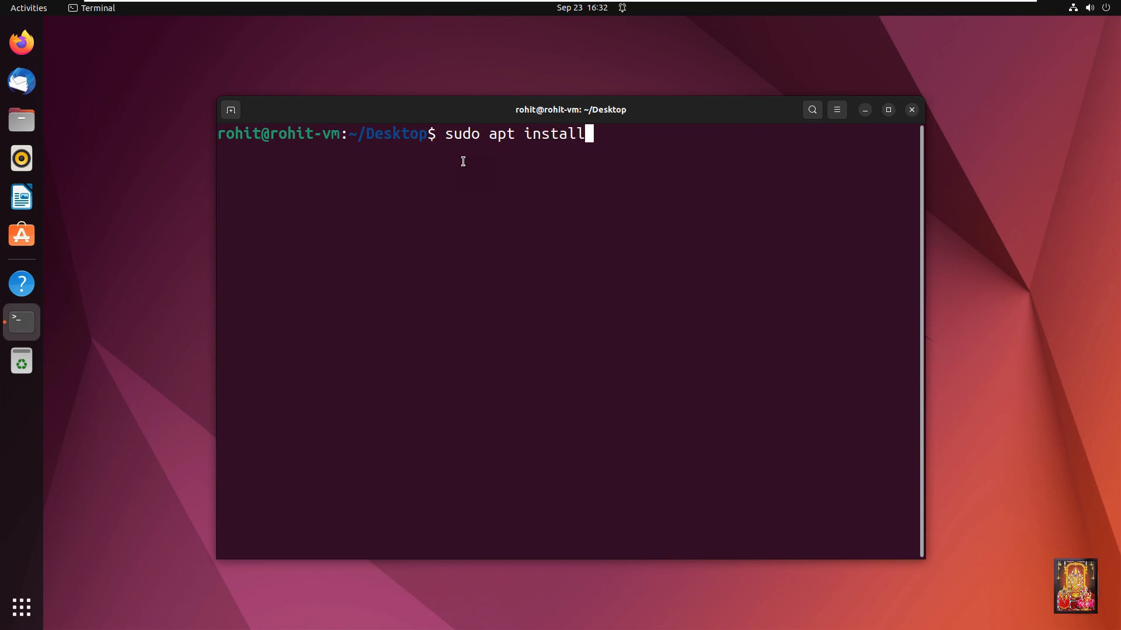
{"action": "type", "text": "snapd"}
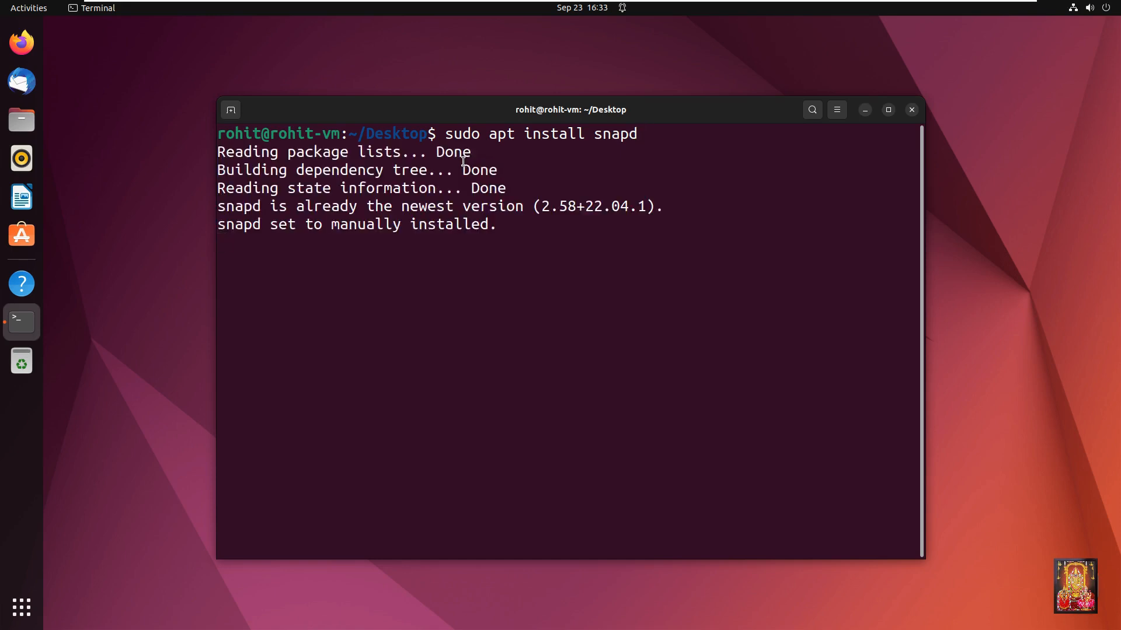
{"action": "key", "text": "Return"}
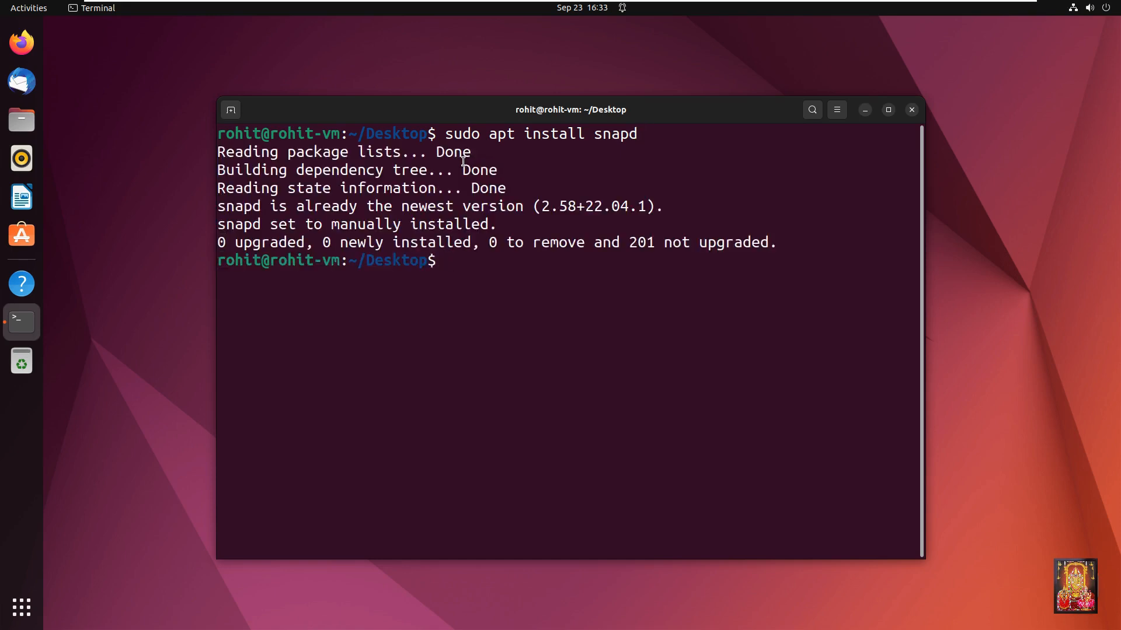
Step: Install the flstudio snap from the candidate channel with sudo snap install flstudio --candidate
{"action": "type", "text": "sudo"}
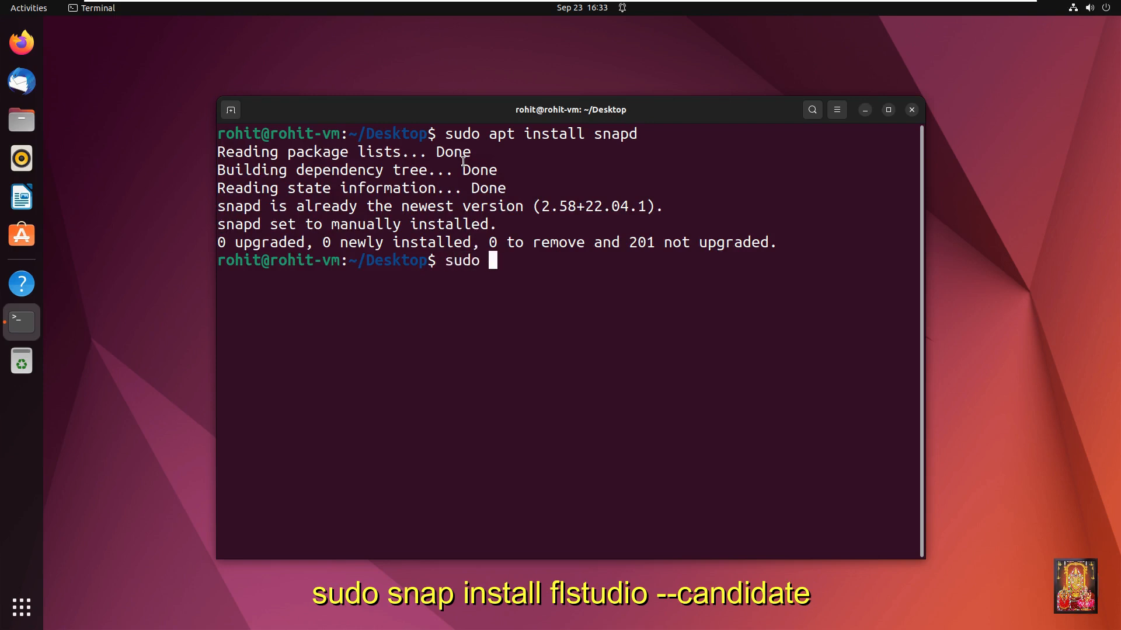
{"action": "type", "text": "snap install"}
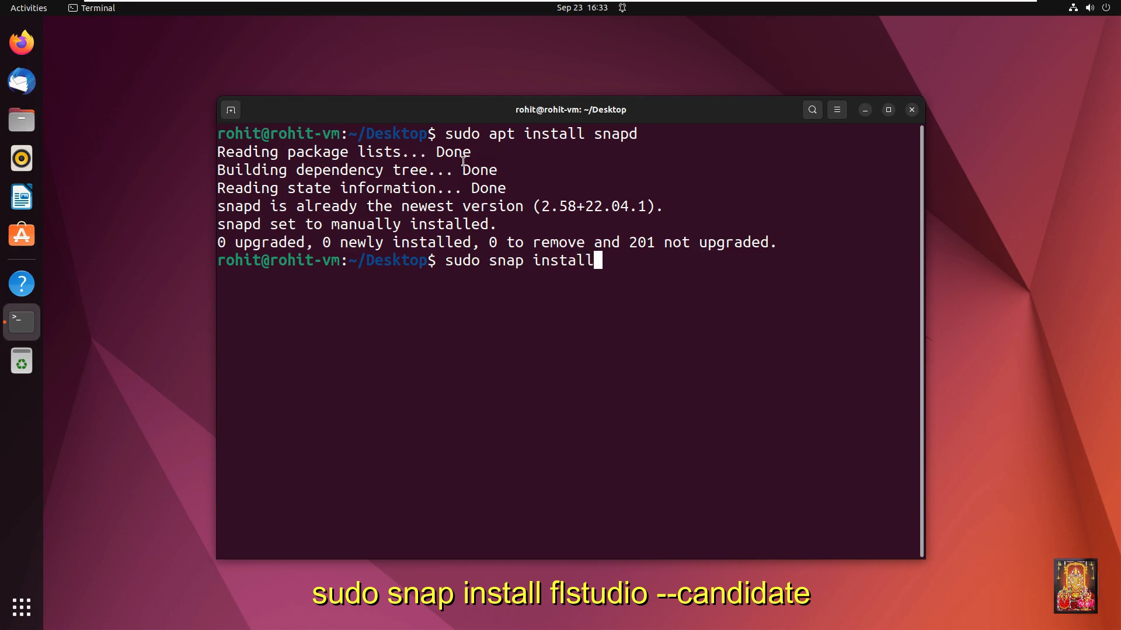
{"action": "type", "text": "fls"}
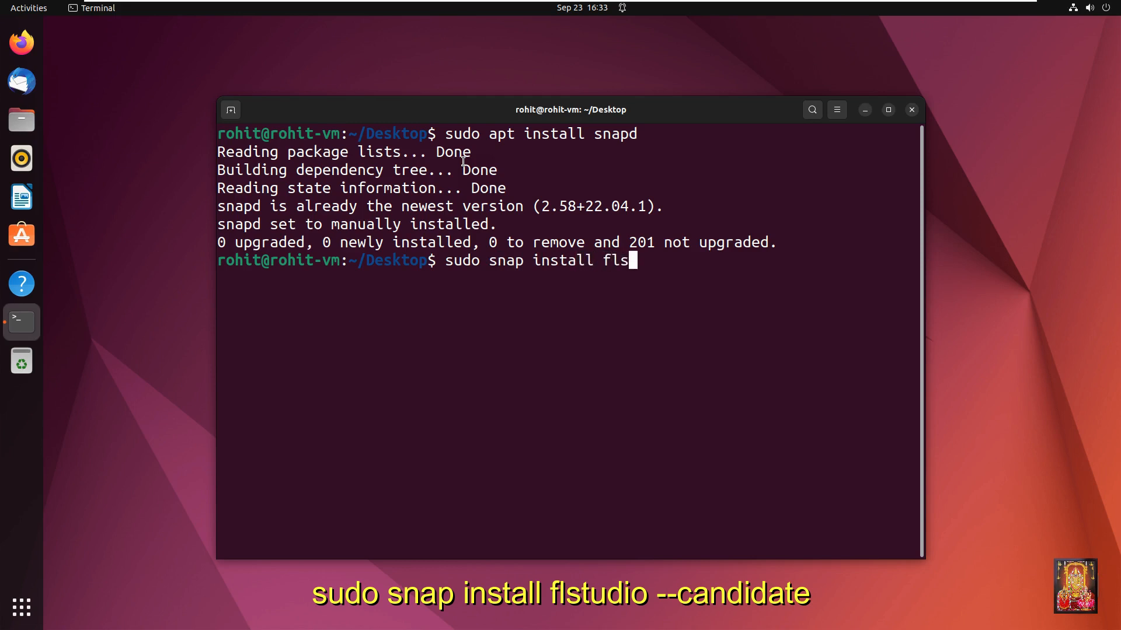
{"action": "type", "text": "tudio --ca"}
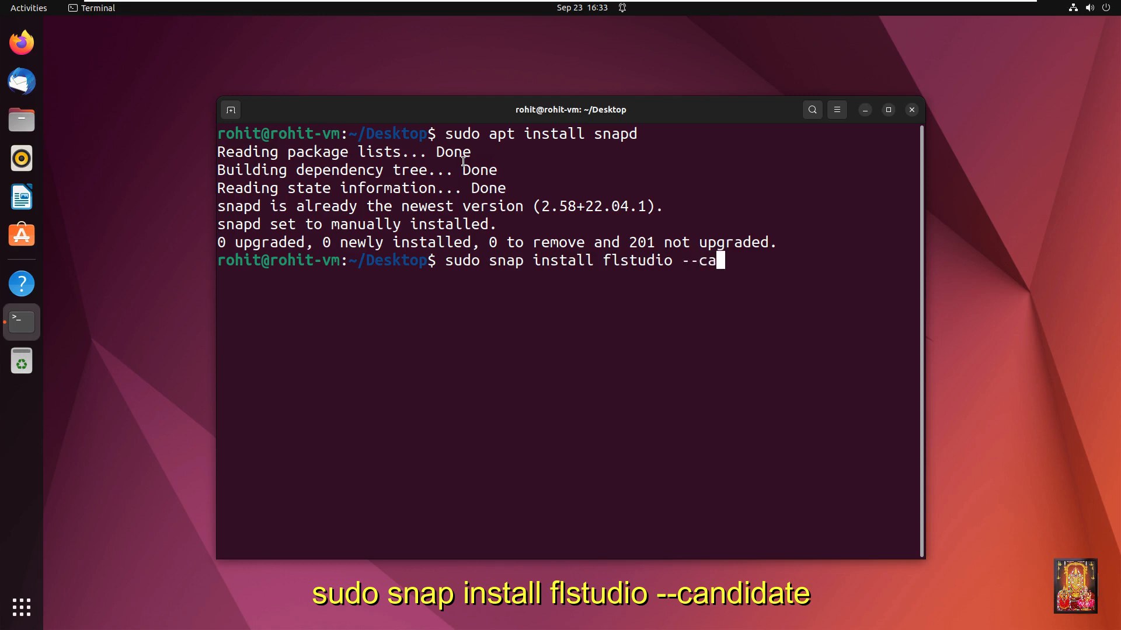
{"action": "type", "text": "ndica"}
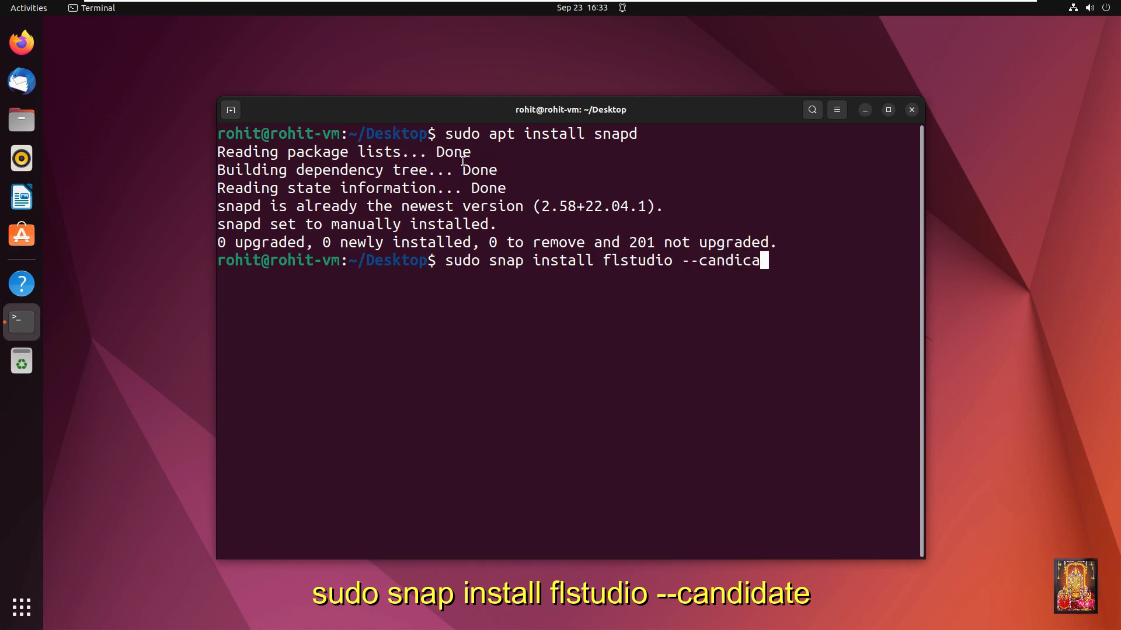
{"action": "type", "text": "te"}
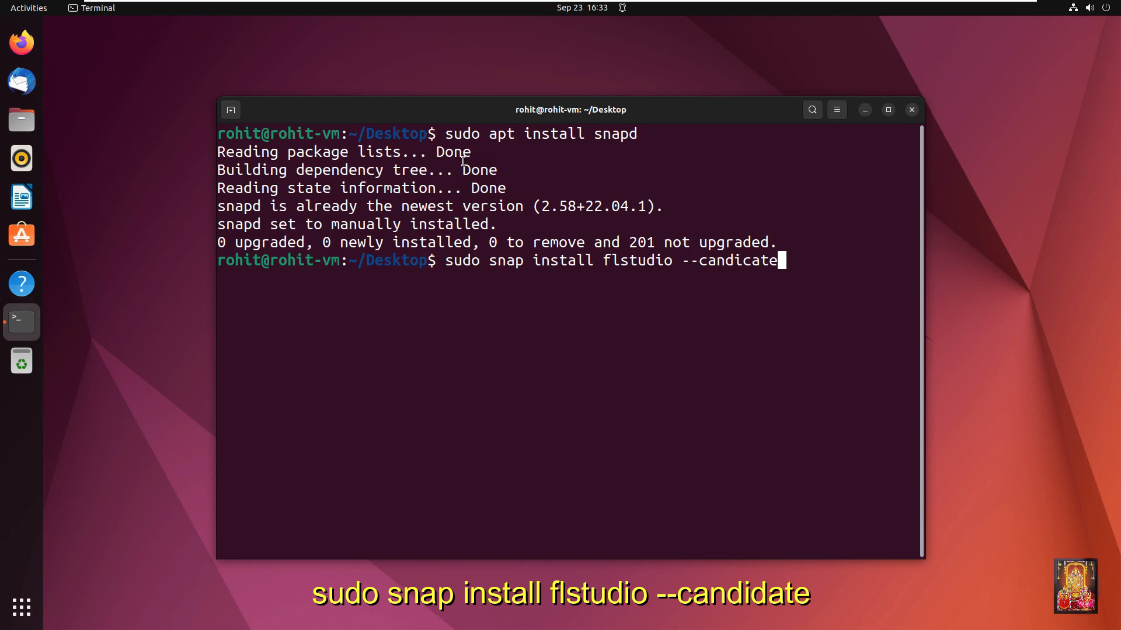
{"action": "key", "text": "BackSpace"}
{"action": "type", "text": "d"}
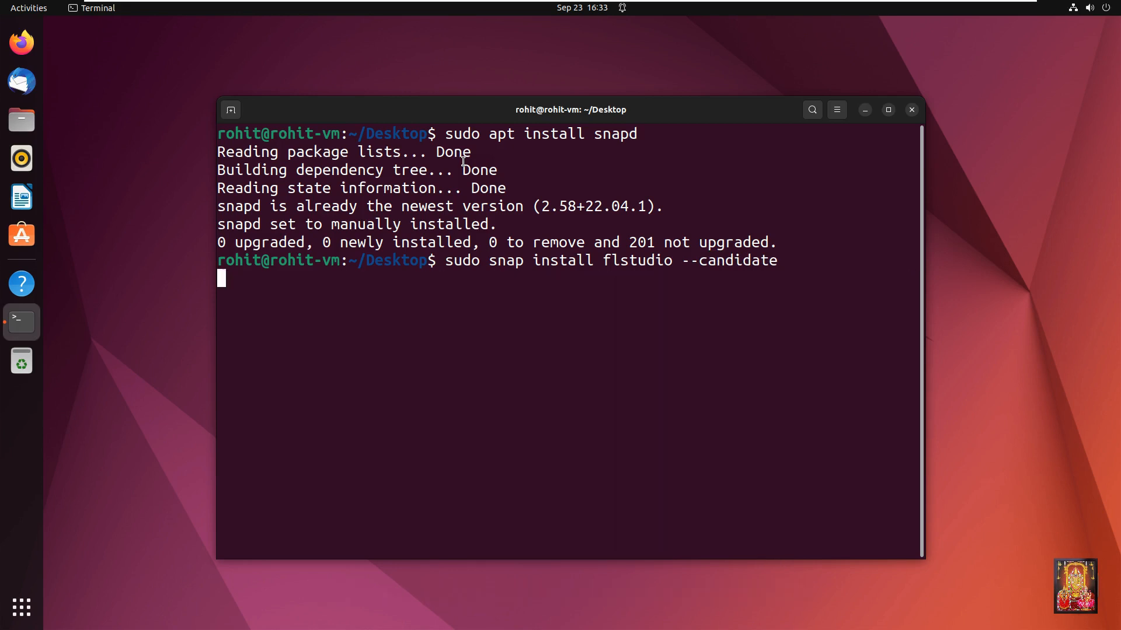
{"action": "key", "text": "Return"}
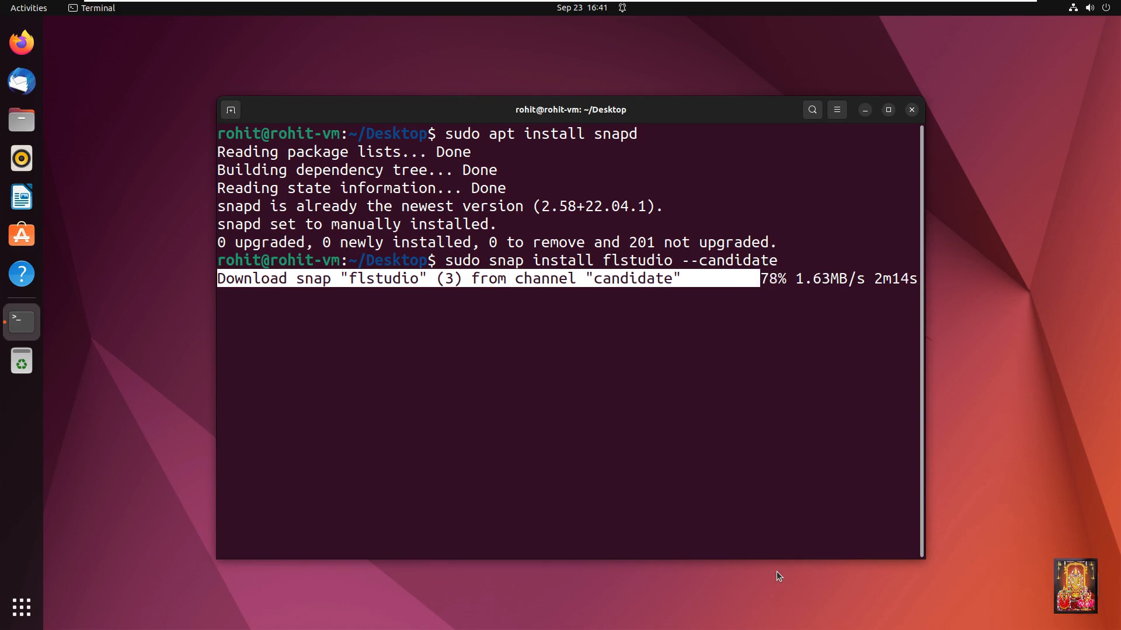
{"action": "mouse_move", "coordinate": [898, 473]}
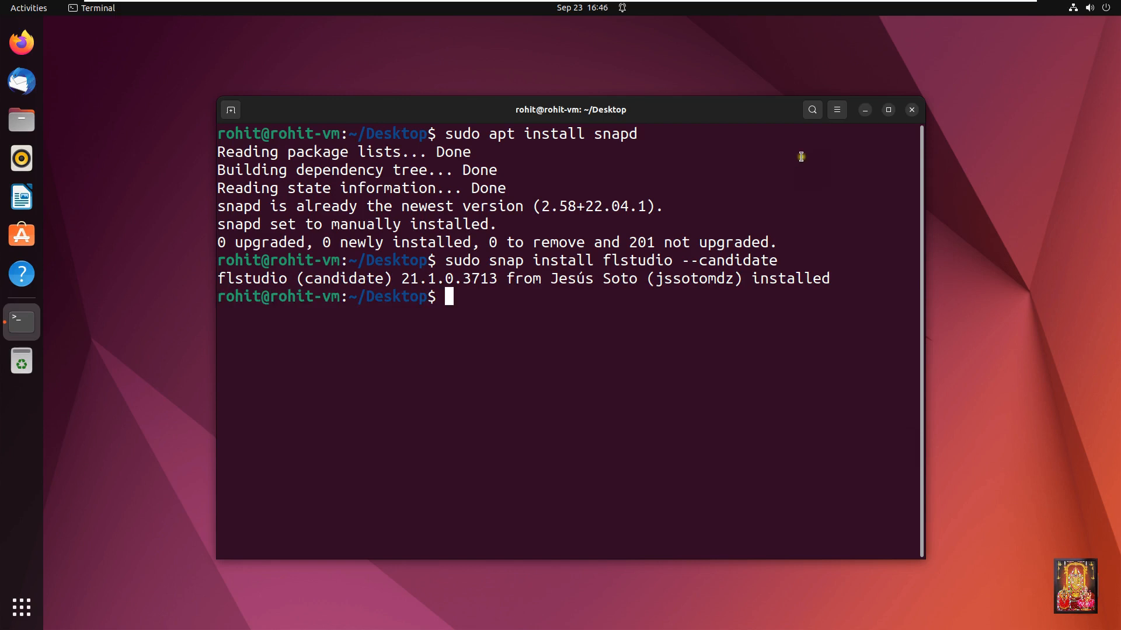
Step: Close the terminal and launch FL Studio from the second page of the app grid
{"action": "left_click", "coordinate": [910, 110]}
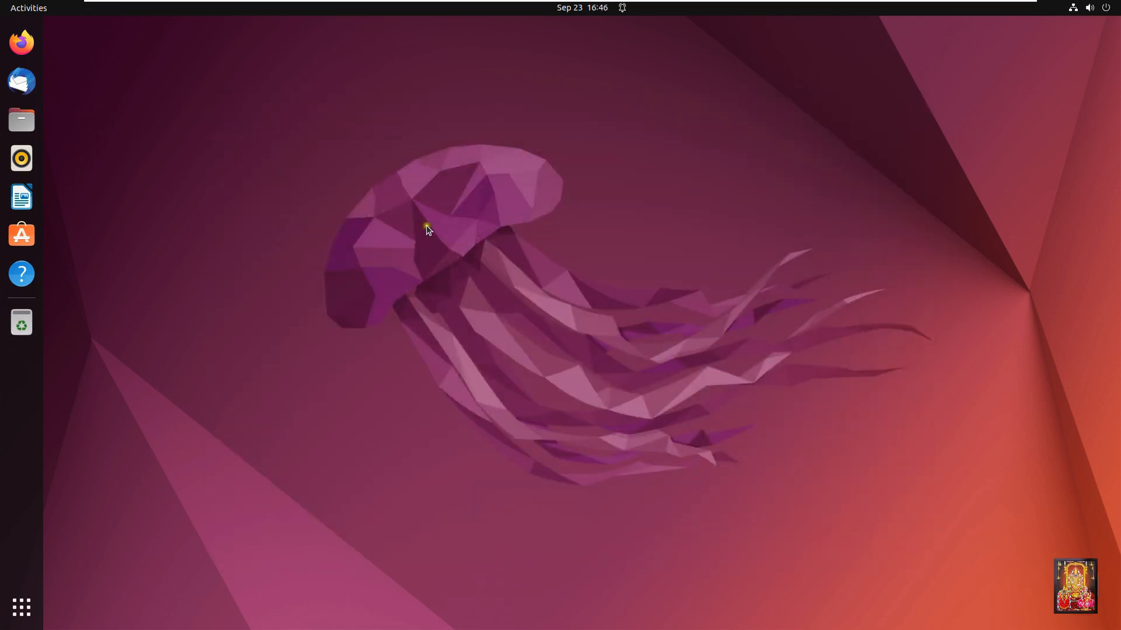
{"action": "left_click", "coordinate": [21, 607]}
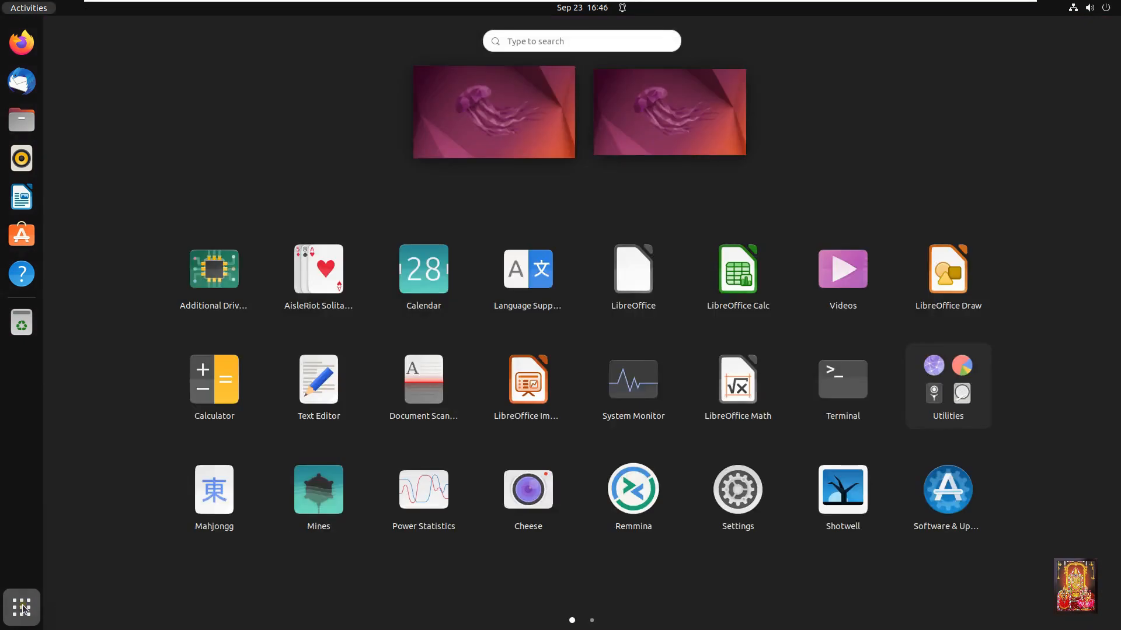
{"action": "left_click", "coordinate": [590, 619]}
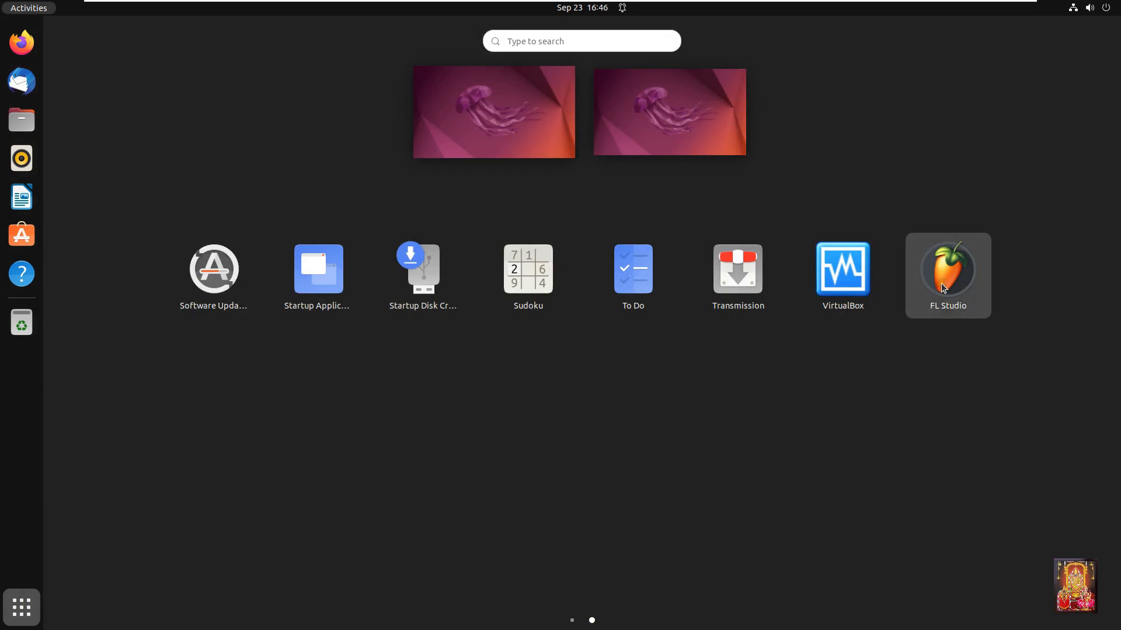
{"action": "left_click", "coordinate": [948, 274]}
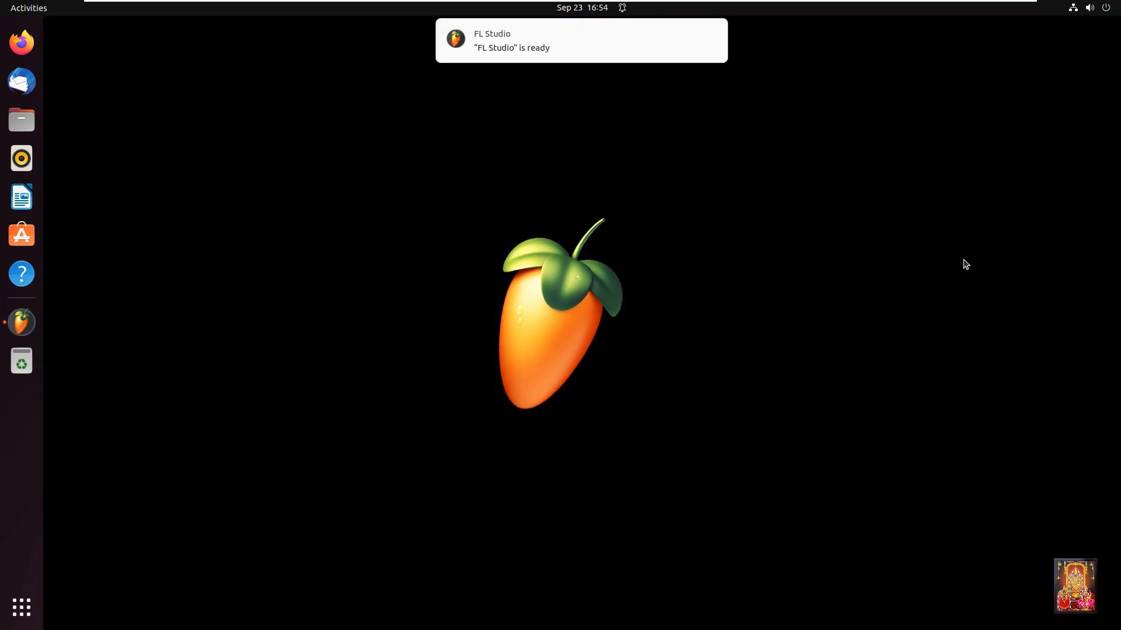
Step: Force-quit the unresponsive FL Studio, returning to the empty desktop
{"action": "left_click", "coordinate": [21, 322]}
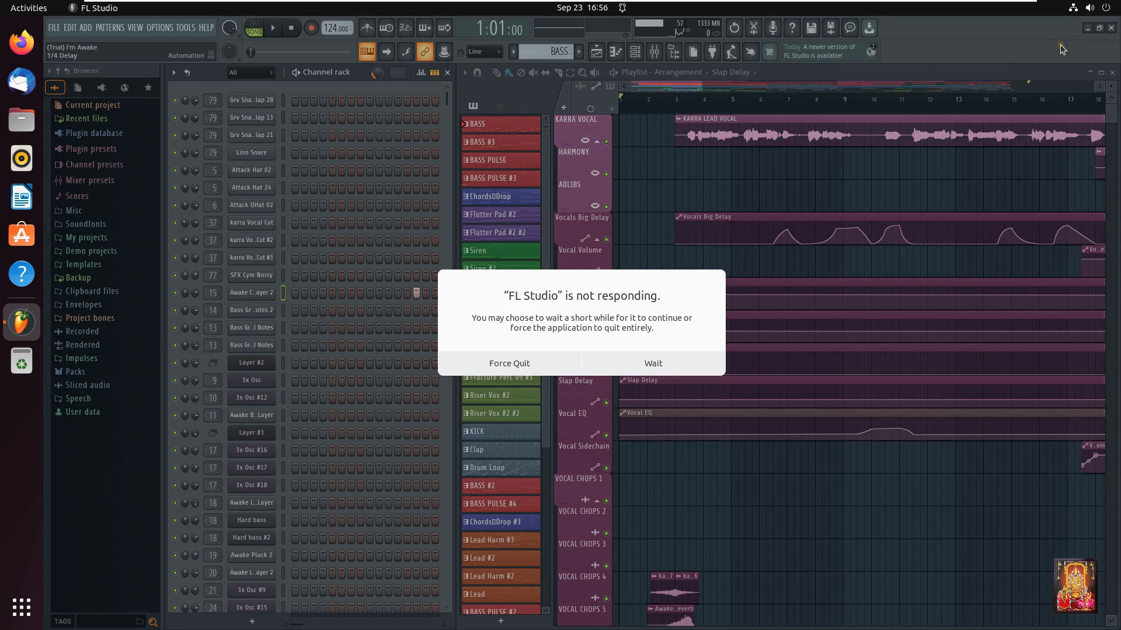
{"action": "left_click", "coordinate": [509, 363]}
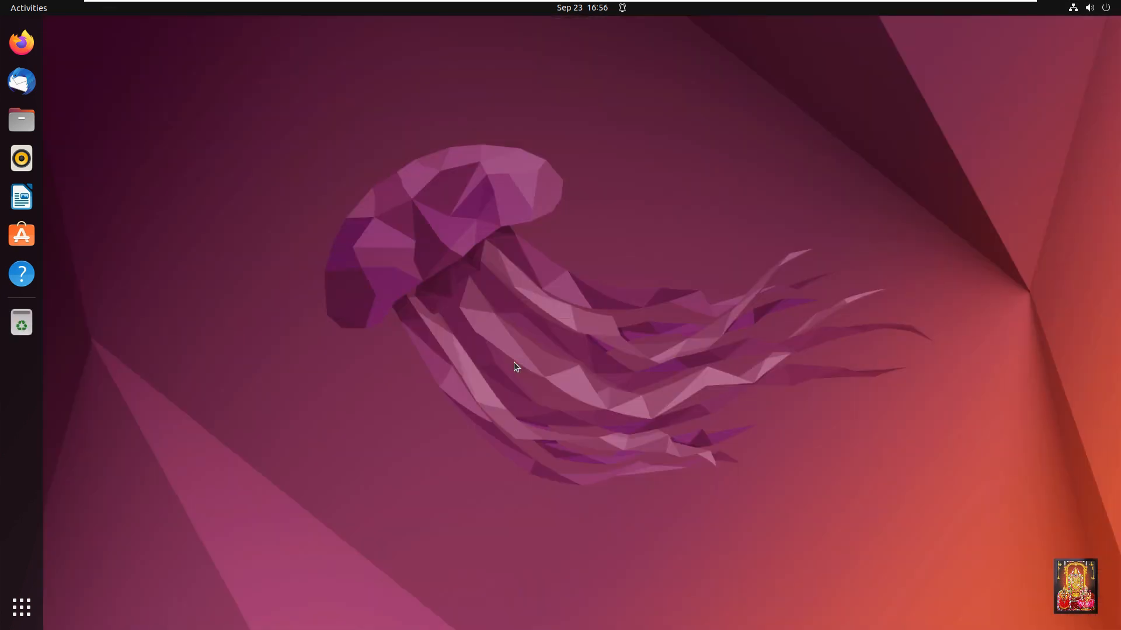